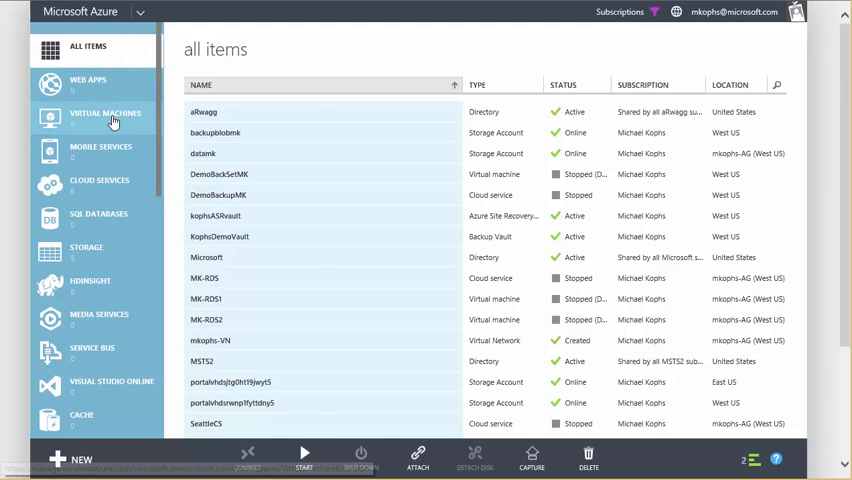
Open Virtual Machines to list instances and find the running TS2vmbackup
{"action": "left_click", "coordinate": [106, 118]}
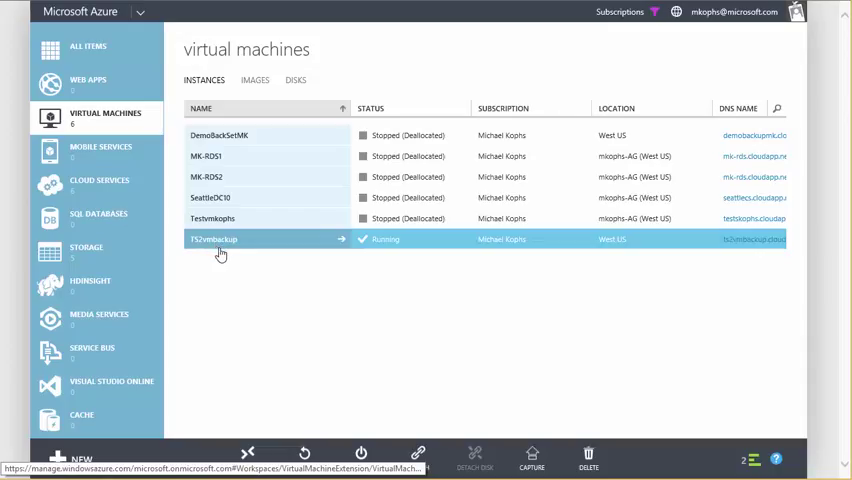
{"action": "mouse_move", "coordinate": [274, 248]}
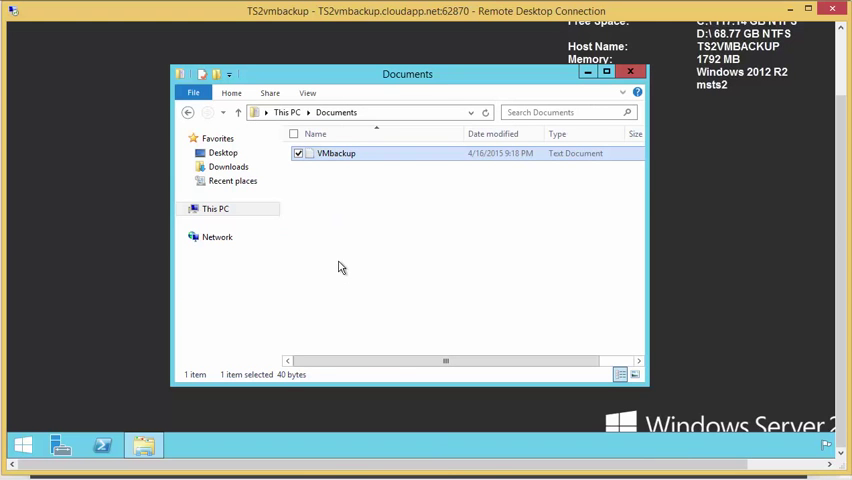
Open the VMbackup note in Notepad and add a line beginning 'make a change b'
{"action": "double_click", "coordinate": [336, 153]}
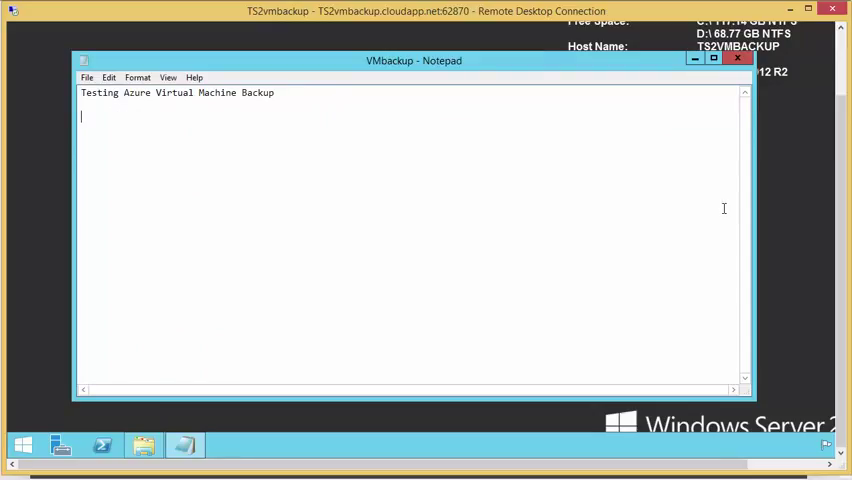
{"action": "type", "text": "make"}
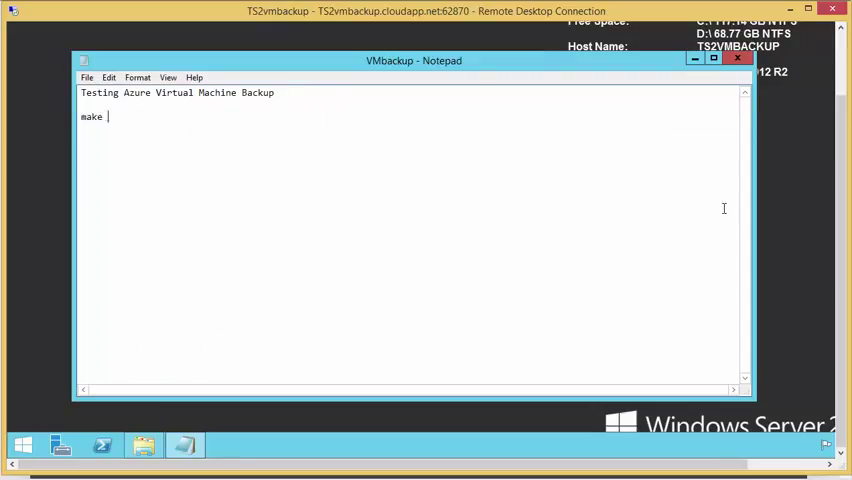
{"action": "type", "text": "a change b"}
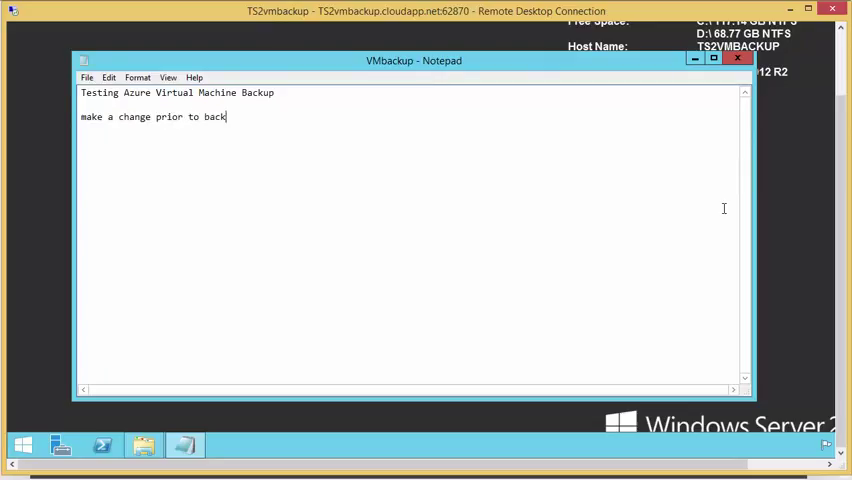
{"action": "left_click", "coordinate": [87, 77]}
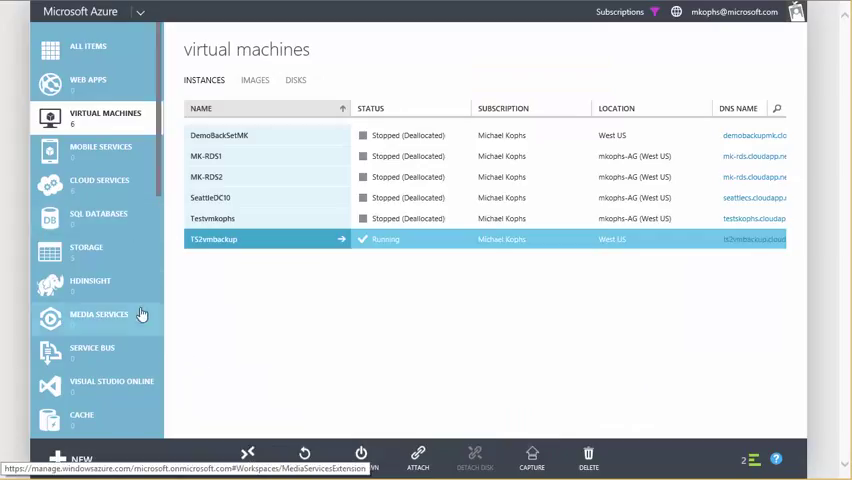
Open Recovery Services to list the KophsDemoVault and kophsASRvault vaults
{"action": "scroll", "scroll_direction": "down", "scroll_amount": 3}
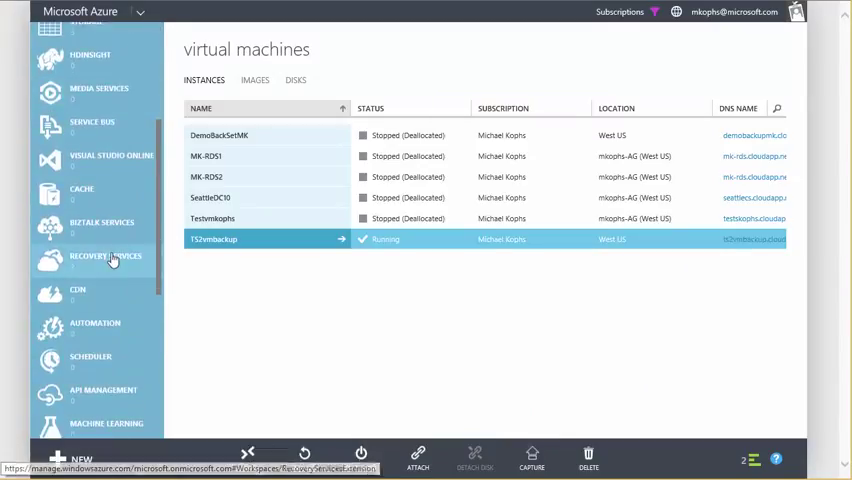
{"action": "left_click", "coordinate": [105, 258]}
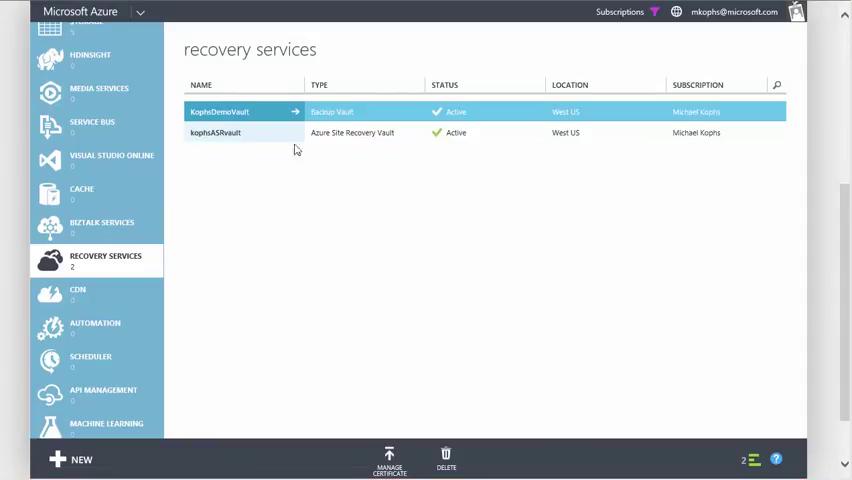
{"action": "mouse_move", "coordinate": [258, 218]}
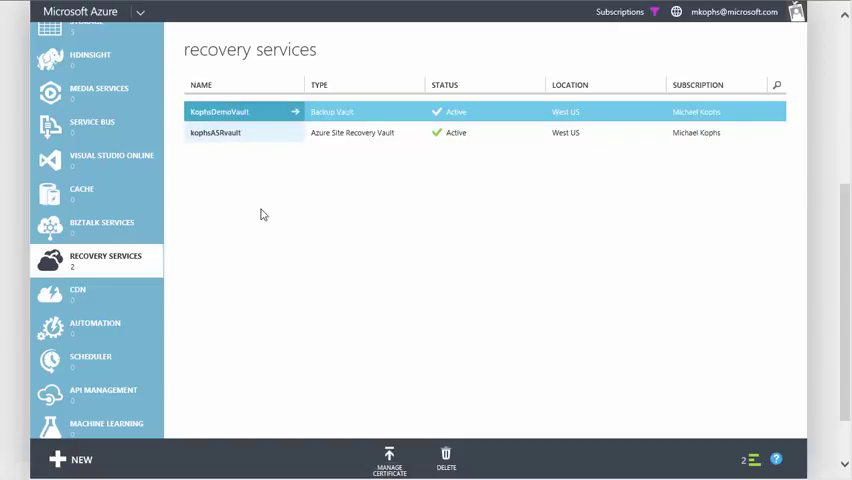
{"action": "mouse_move", "coordinate": [268, 208]}
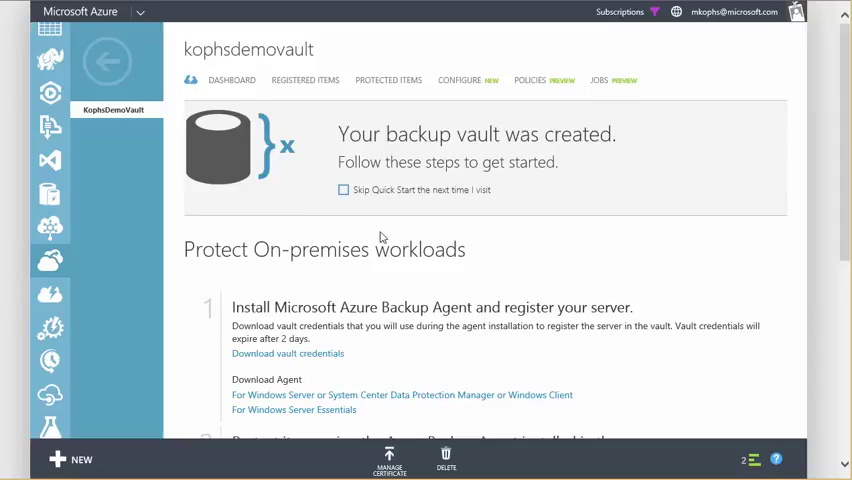
{"action": "mouse_move", "coordinate": [379, 238]}
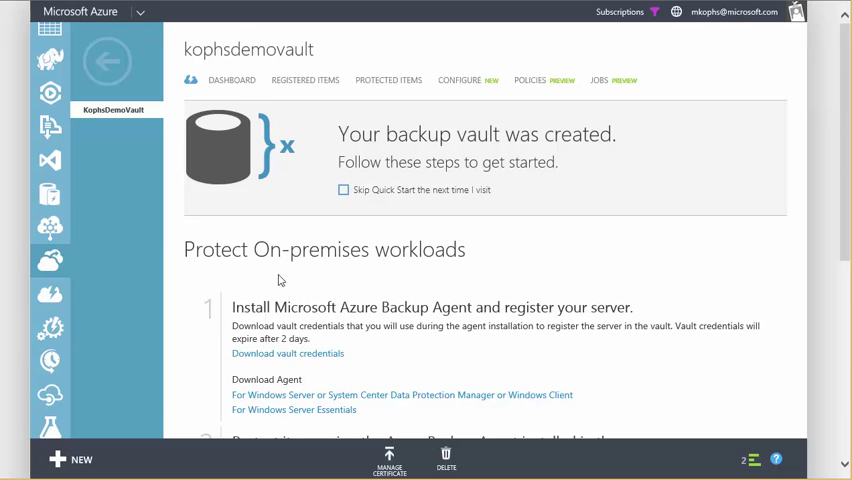
Scroll KophsDemoVault's Quick Start page to the Protect Azure Virtual Machines steps
{"action": "scroll", "scroll_direction": "down", "scroll_amount": 3}
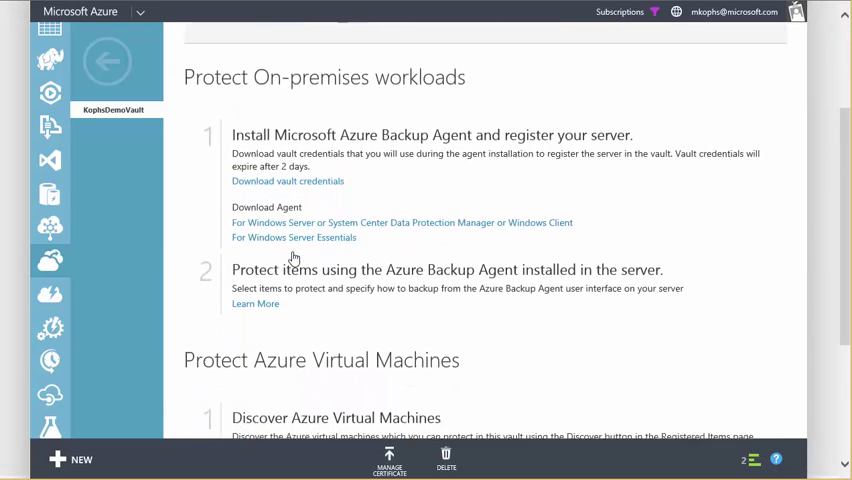
{"action": "scroll", "scroll_direction": "down", "scroll_amount": 3}
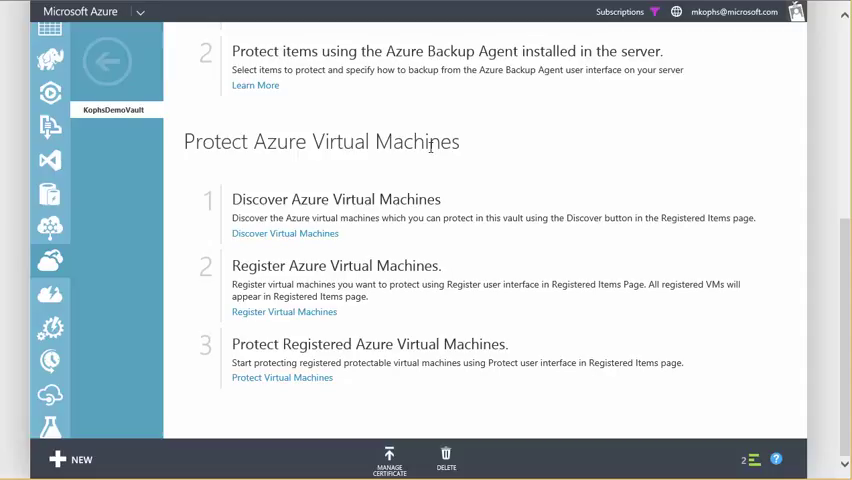
{"action": "mouse_move", "coordinate": [430, 168]}
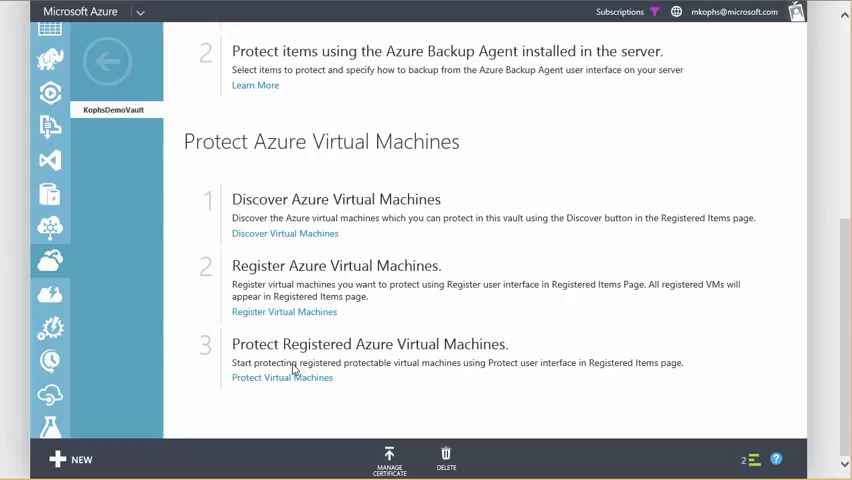
{"action": "mouse_move", "coordinate": [330, 344]}
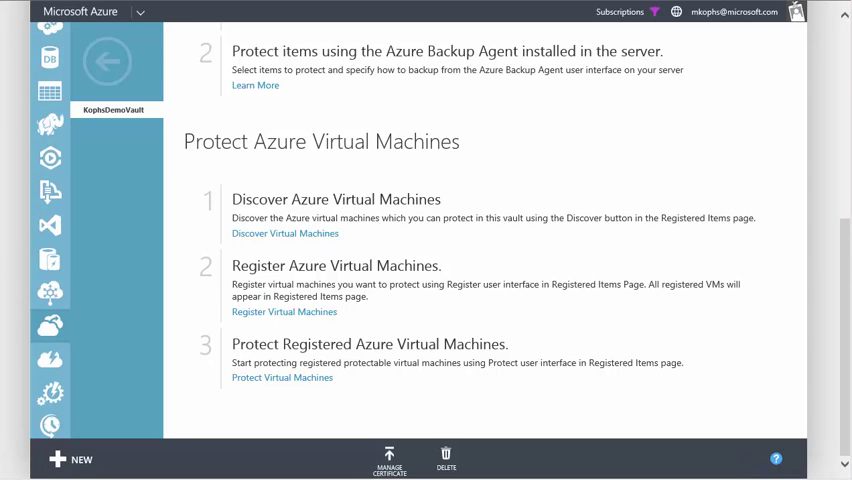
{"action": "mouse_move", "coordinate": [18, 99]}
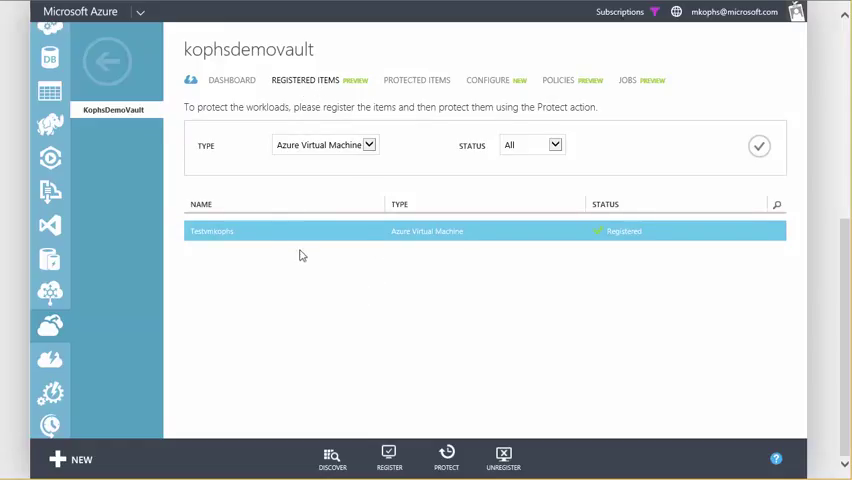
{"action": "mouse_move", "coordinate": [573, 274]}
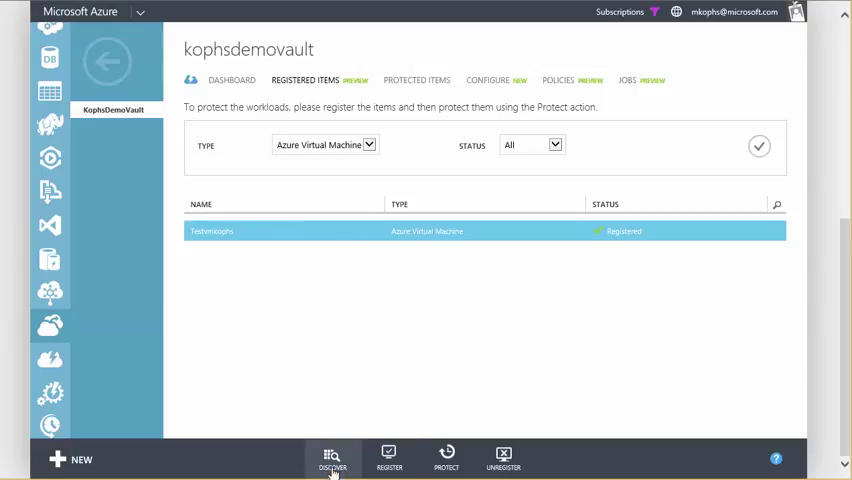
Run Discover on KophsDemoVault's registered items to find more Azure virtual machines
{"action": "left_click", "coordinate": [331, 459]}
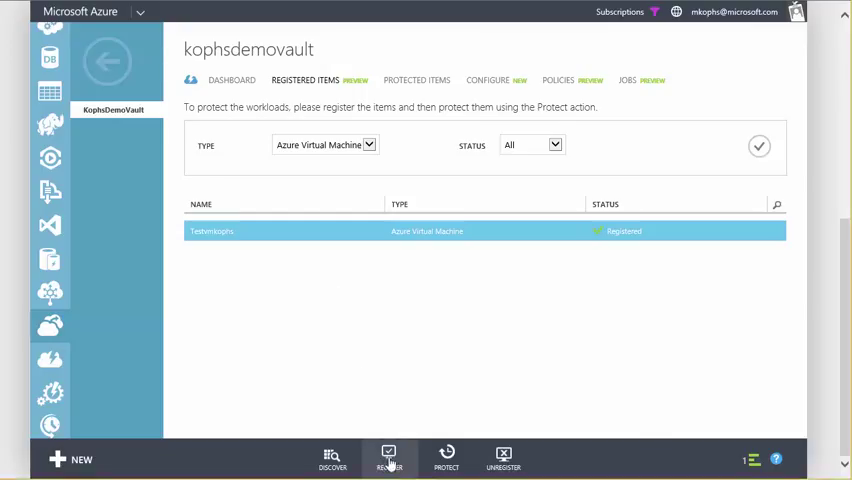
Register TS2vmbackup through the Register Items dialog, alongside Testvmkophs
{"action": "left_click", "coordinate": [388, 458]}
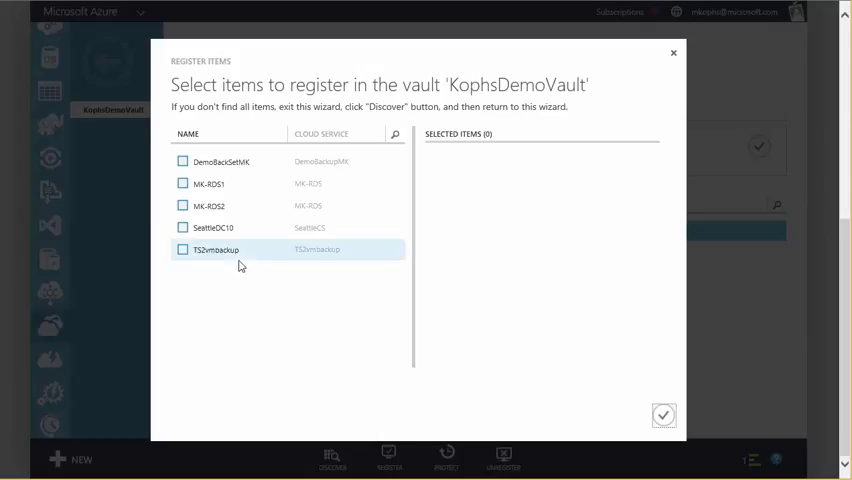
{"action": "mouse_move", "coordinate": [228, 250]}
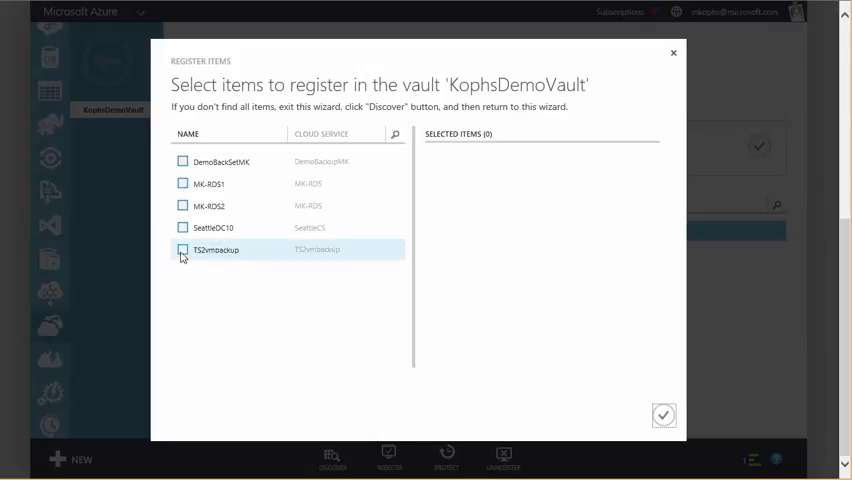
{"action": "left_click", "coordinate": [183, 250]}
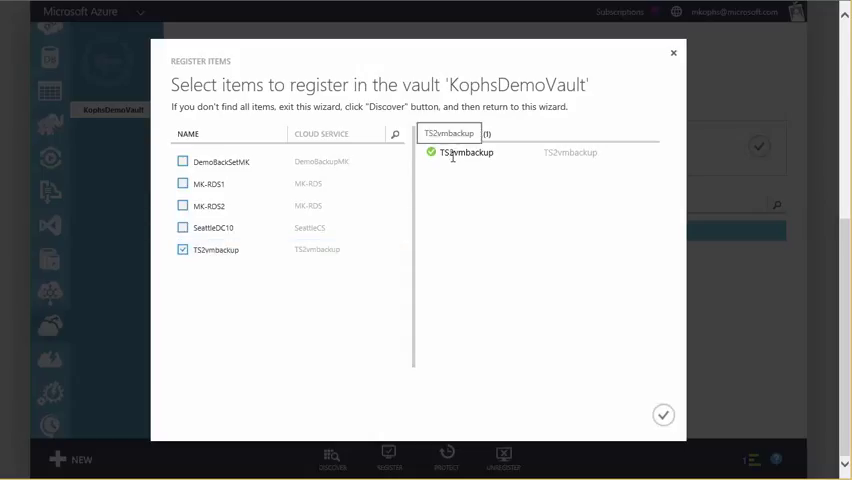
{"action": "left_click", "coordinate": [663, 414]}
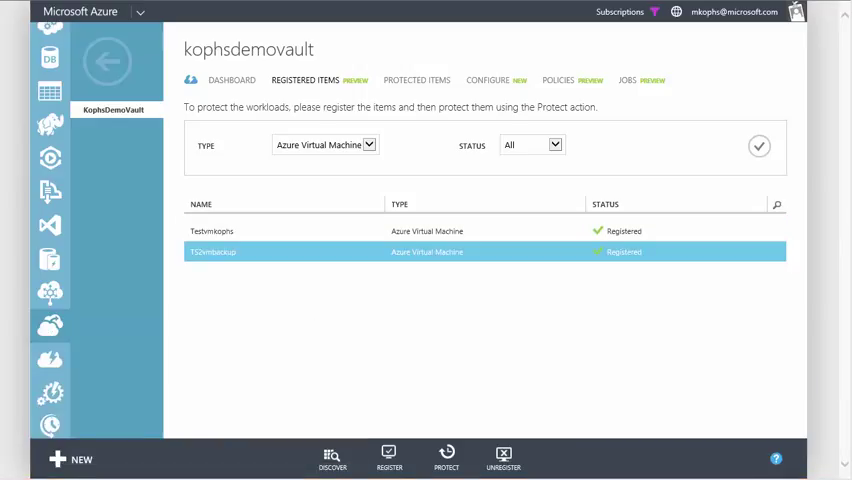
{"action": "mouse_move", "coordinate": [442, 261]}
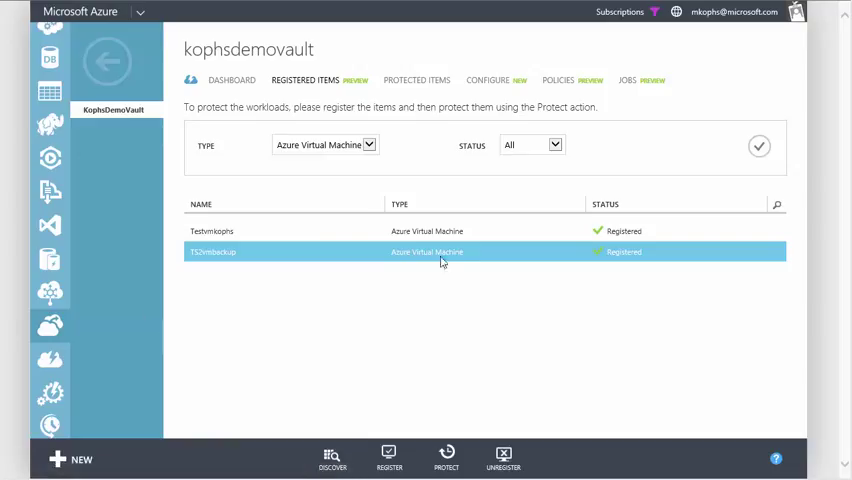
{"action": "mouse_move", "coordinate": [449, 286]}
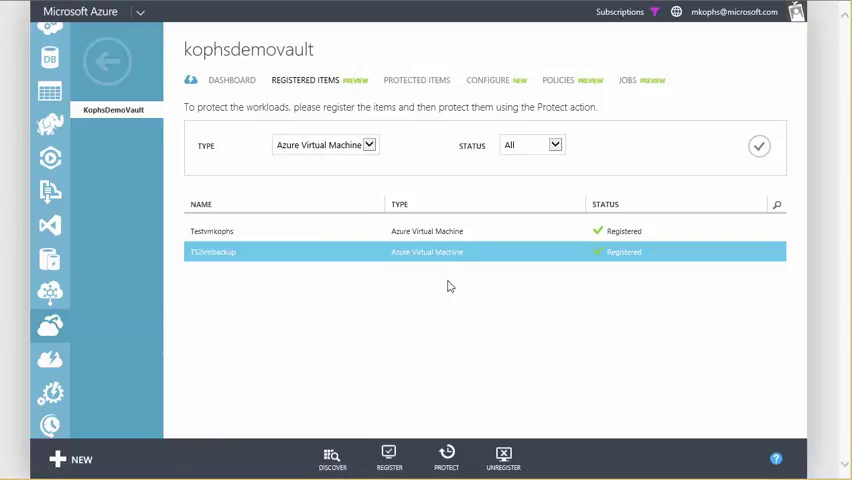
Launch the Protect Items wizard with TS2vmbackup selected
{"action": "left_click", "coordinate": [446, 458]}
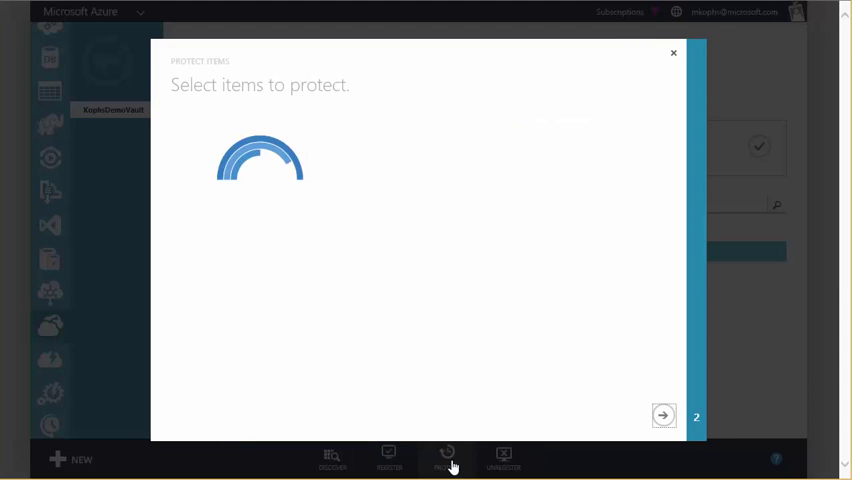
{"action": "left_click", "coordinate": [183, 139]}
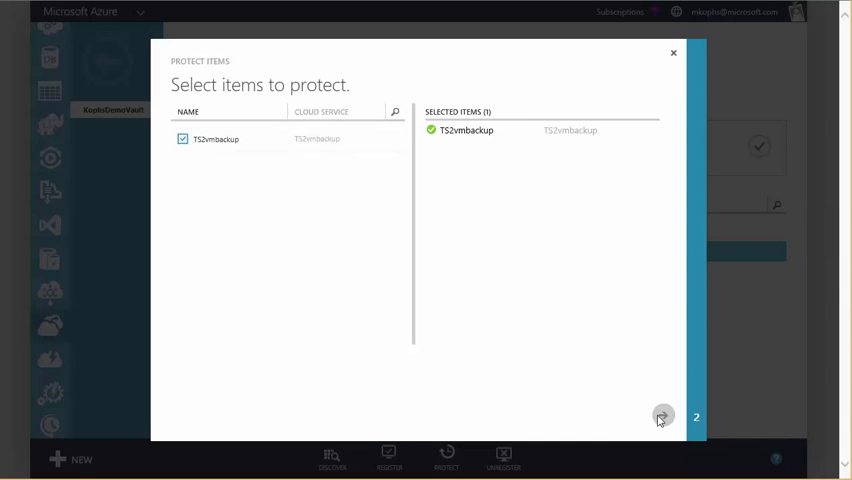
Create protection policy test2 with daily backup at 1:00 AM and 30-day retention
{"action": "left_click", "coordinate": [663, 415]}
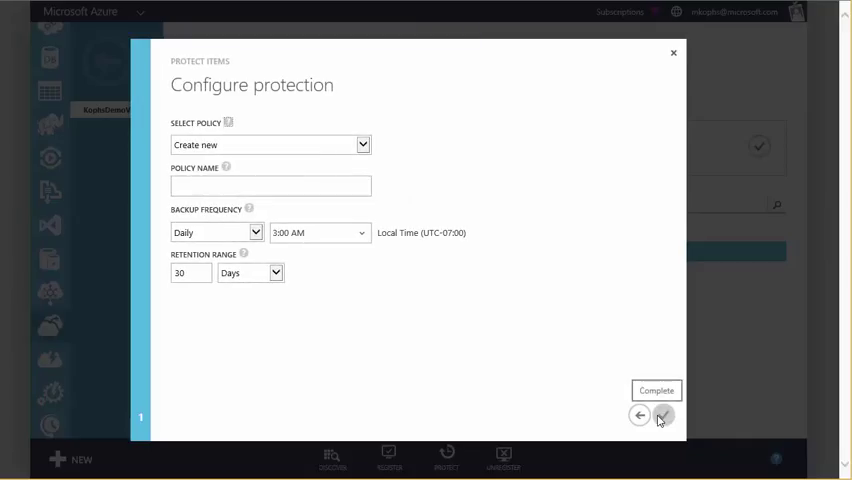
{"action": "mouse_move", "coordinate": [363, 163]}
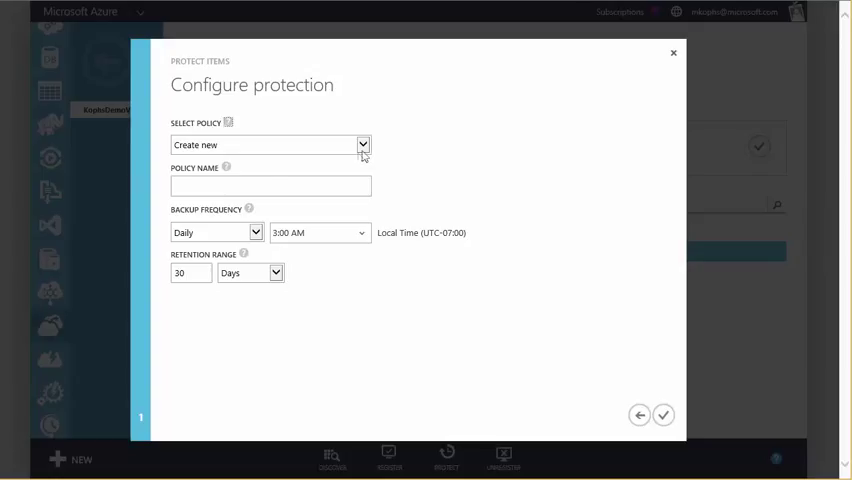
{"action": "type", "text": "test2"}
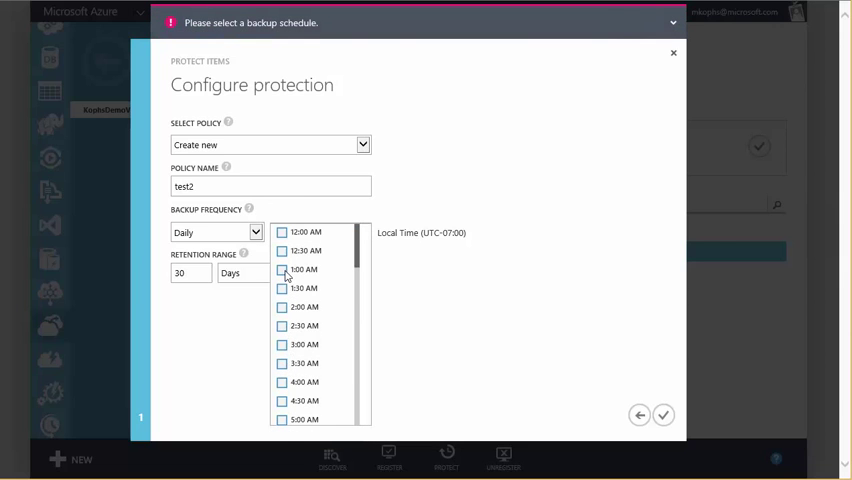
{"action": "left_click", "coordinate": [301, 269]}
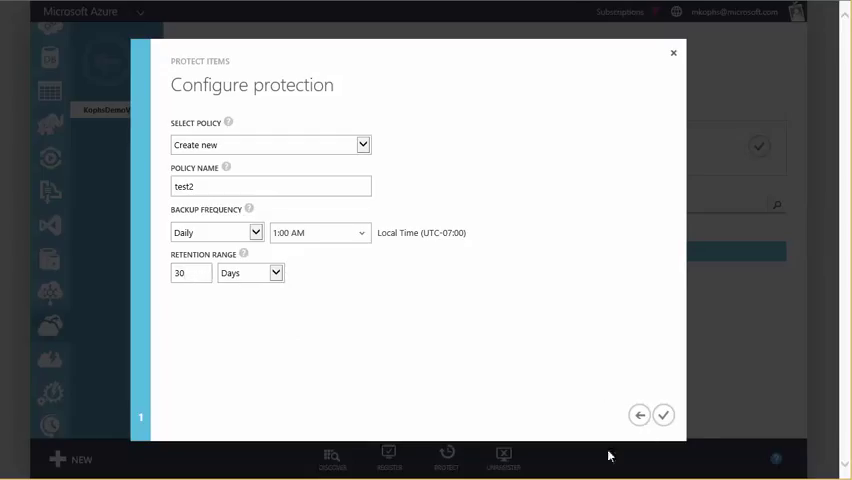
{"action": "left_click", "coordinate": [663, 414]}
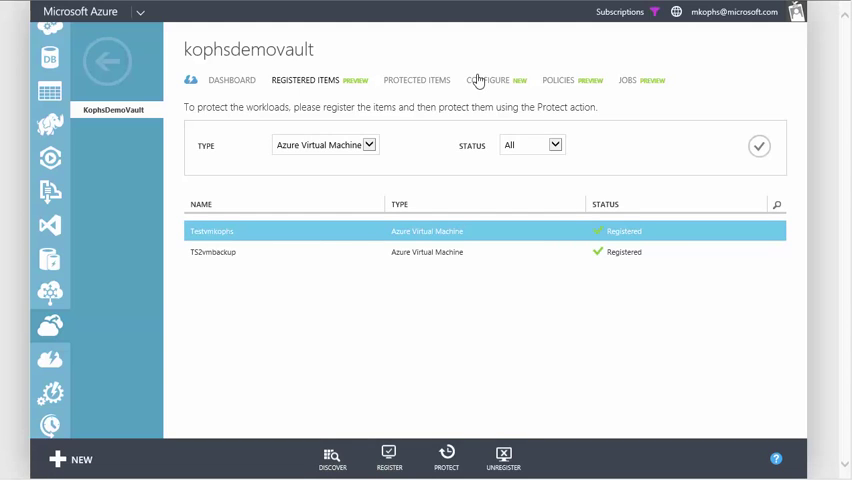
{"action": "mouse_move", "coordinate": [420, 85]}
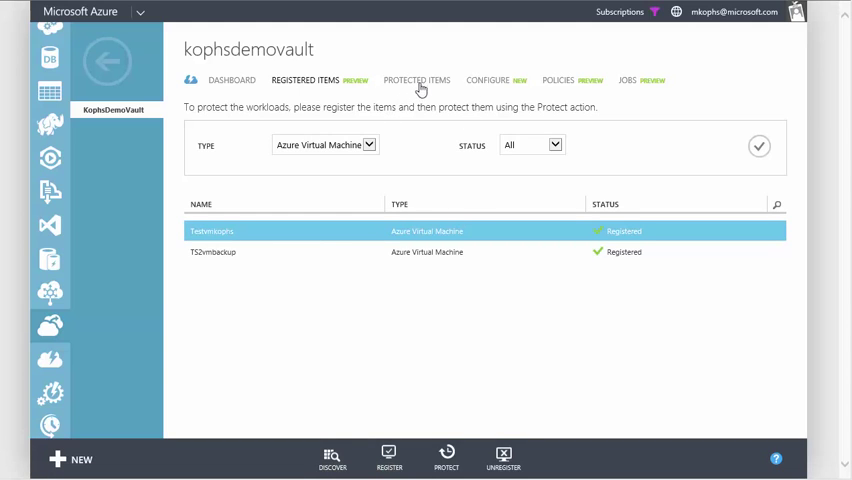
Open Protected Items and select TS2vmbackup, still pending its initial backup
{"action": "left_click", "coordinate": [417, 80]}
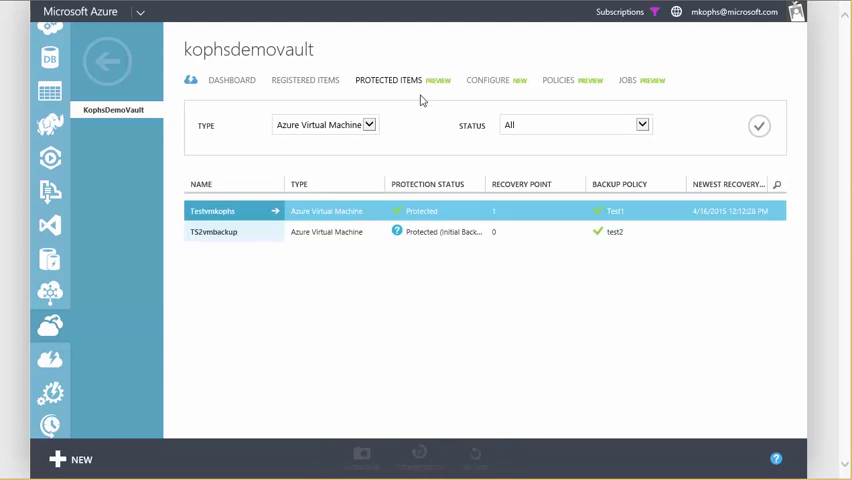
{"action": "left_click", "coordinate": [211, 211]}
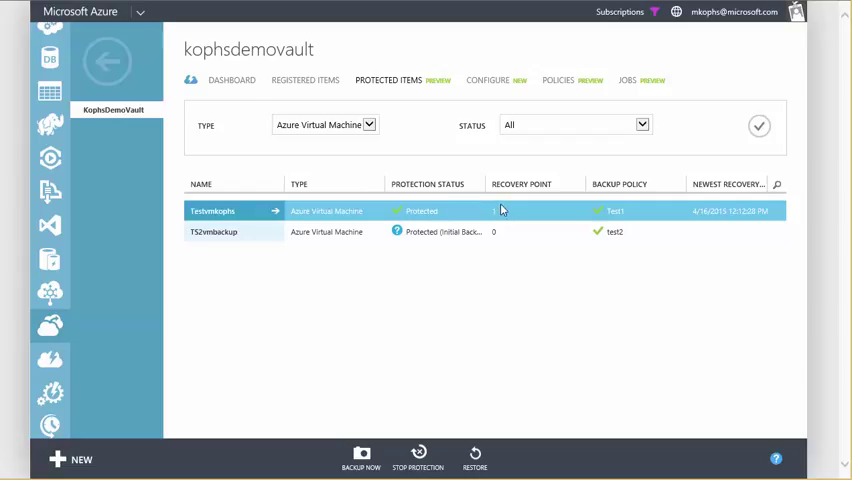
{"action": "left_click", "coordinate": [212, 231]}
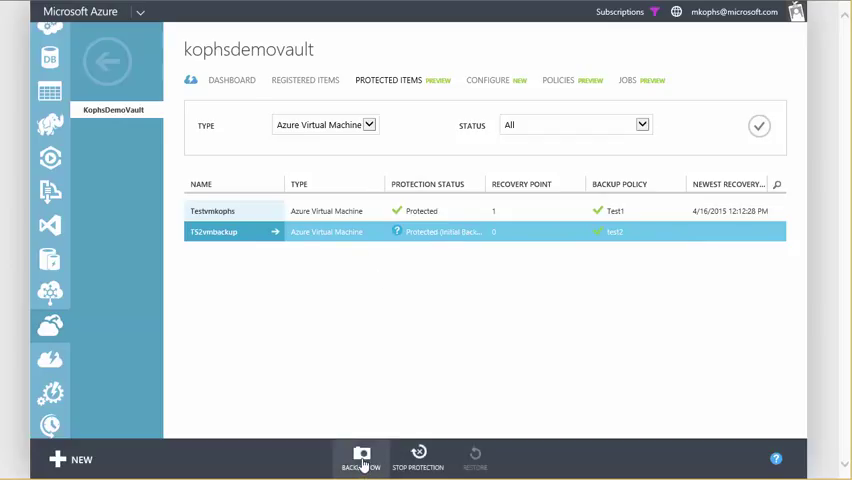
Start Backup Now for TS2vmbackup and dismiss the job notification
{"action": "left_click", "coordinate": [360, 455]}
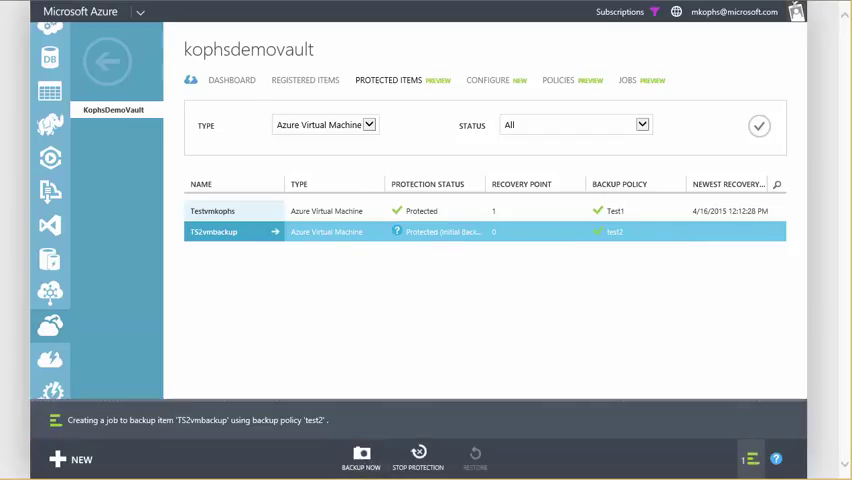
{"action": "left_click", "coordinate": [213, 211]}
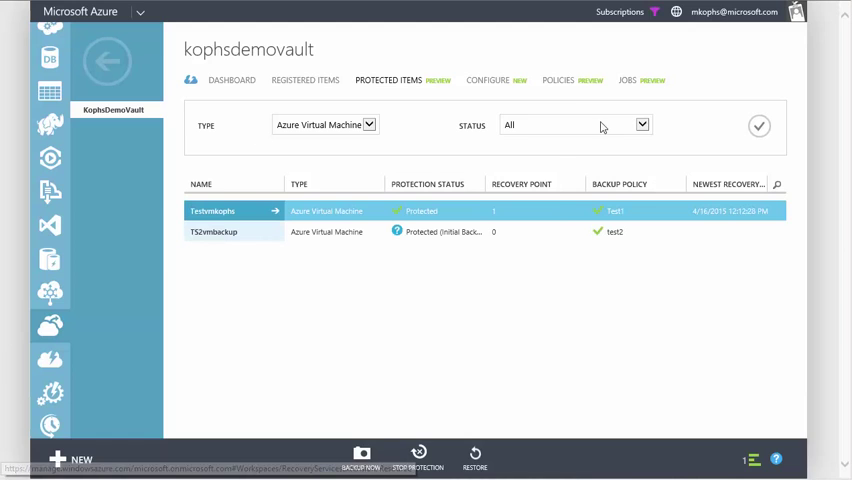
{"action": "mouse_move", "coordinate": [628, 87]}
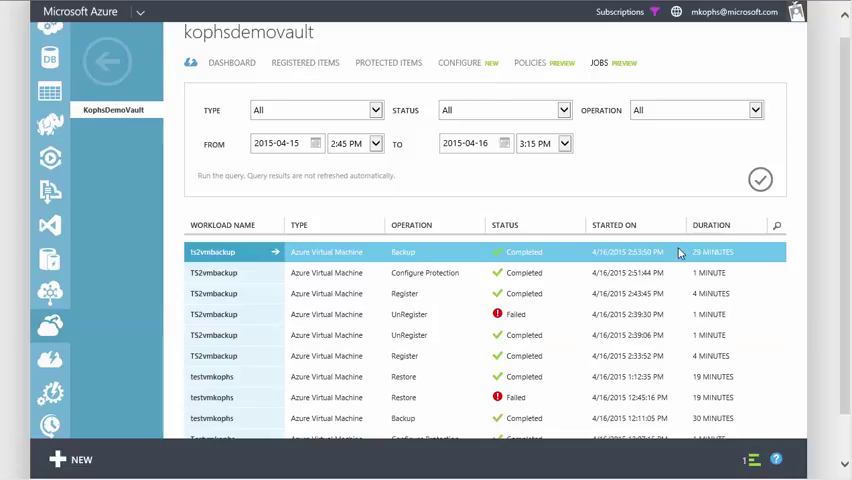
{"action": "mouse_move", "coordinate": [710, 272]}
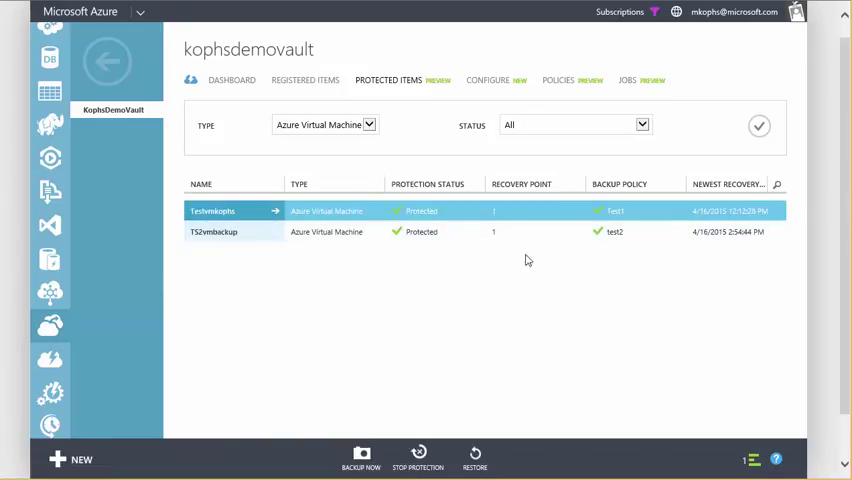
On TS2vmbackup, add the line 'Live VM, latest change' to the VMbackup note in Notepad
{"action": "left_click", "coordinate": [213, 231]}
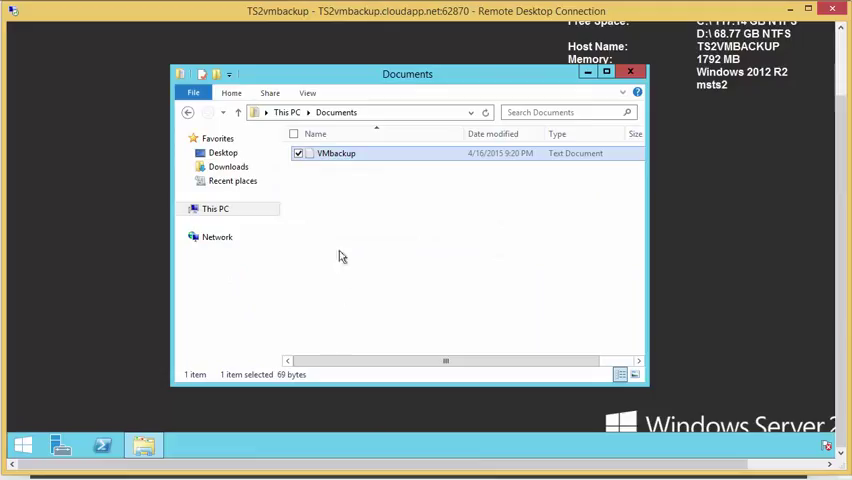
{"action": "double_click", "coordinate": [336, 152]}
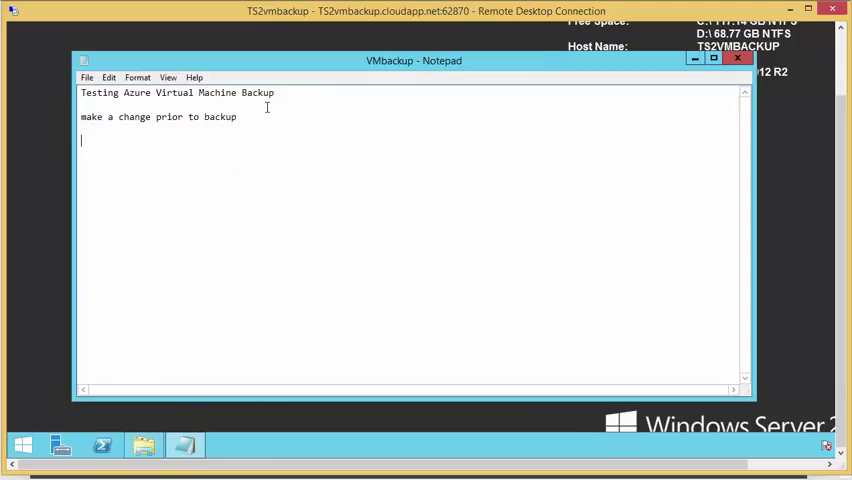
{"action": "type", "text": "Live VM,"}
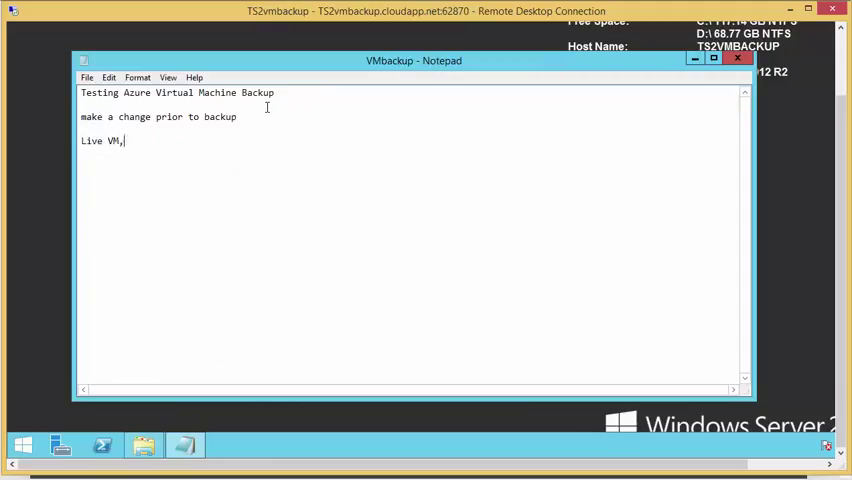
{"action": "type", "text": "latest change"}
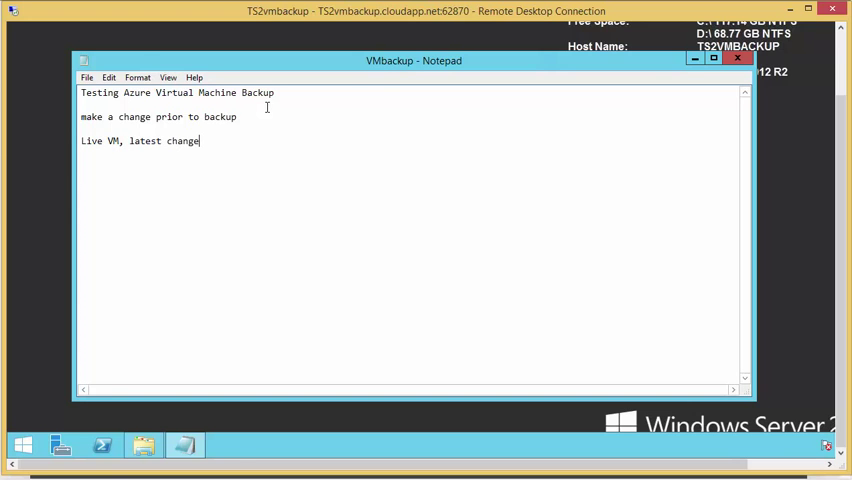
{"action": "left_click", "coordinate": [87, 77]}
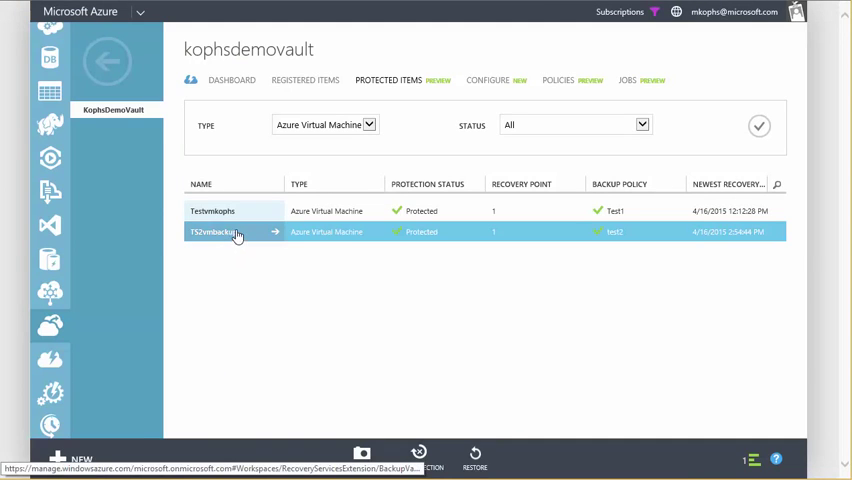
Begin restoring TS2vmbackup using the Newest Recovery Point
{"action": "left_click", "coordinate": [230, 232]}
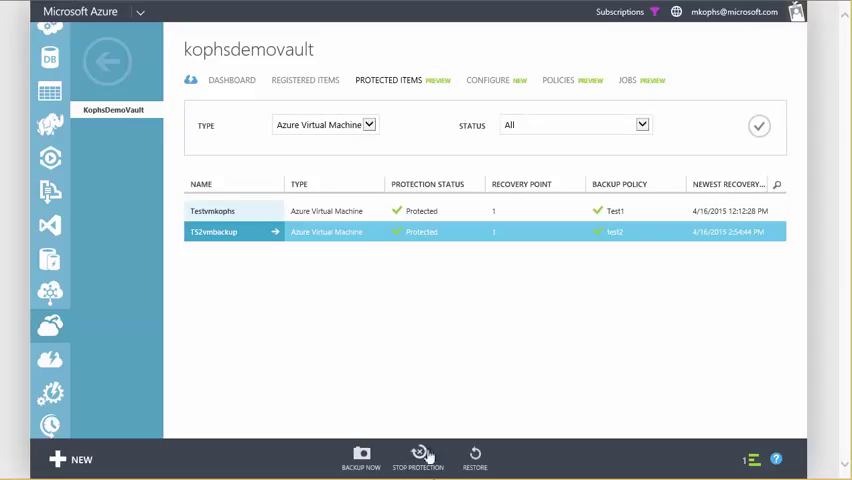
{"action": "left_click", "coordinate": [474, 457]}
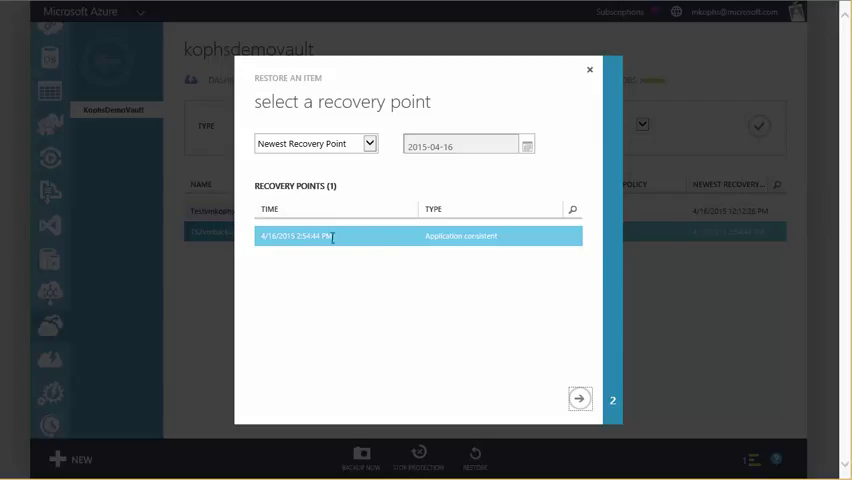
{"action": "mouse_move", "coordinate": [322, 245]}
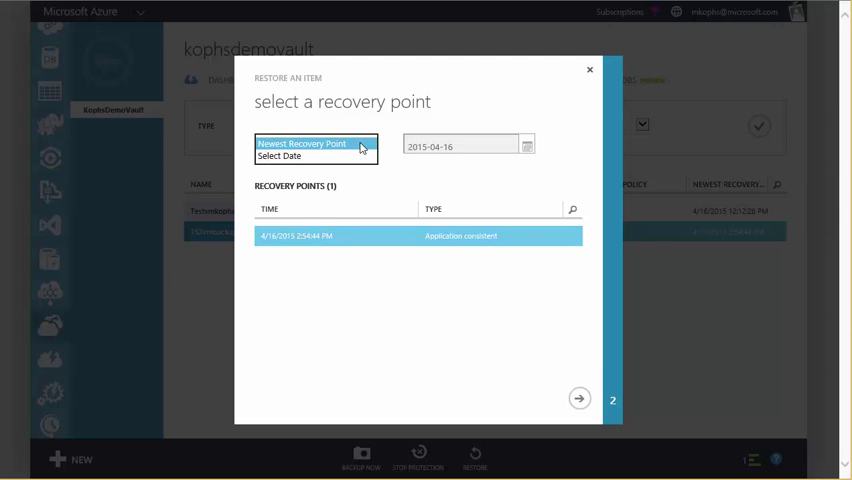
{"action": "left_click", "coordinate": [315, 143]}
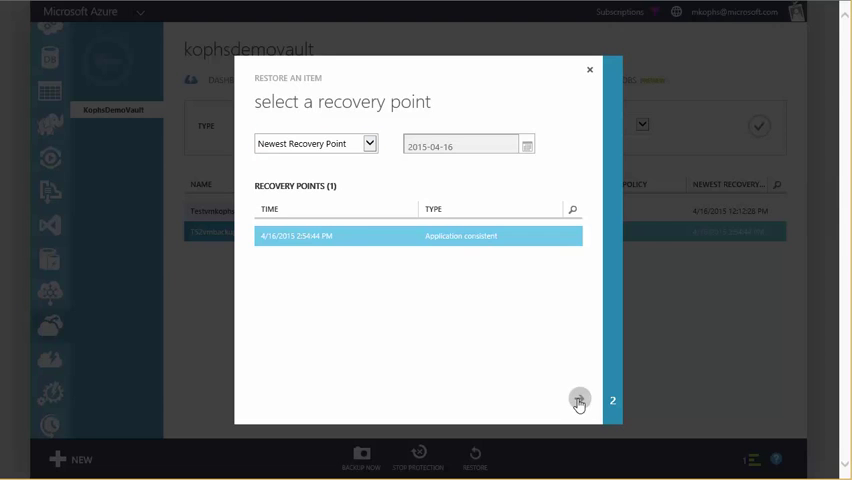
{"action": "left_click", "coordinate": [579, 401]}
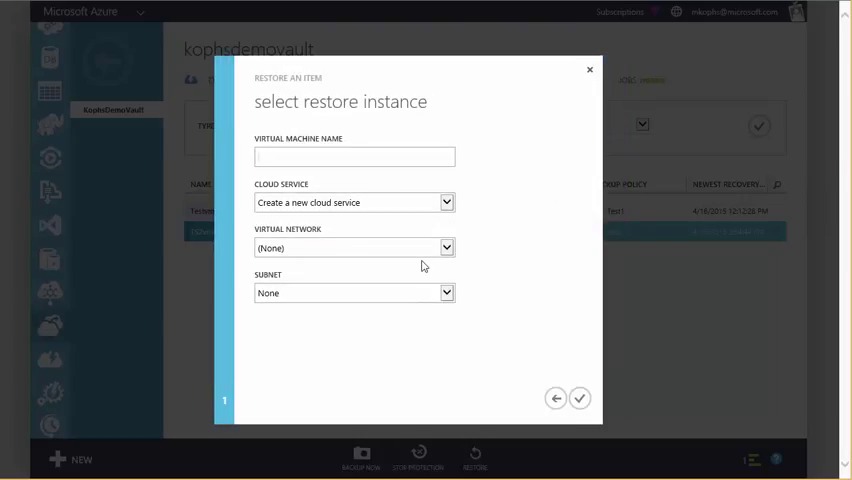
Name the restored VM TS2vmrestore with a new cloud service and submit the restore
{"action": "type", "text": "Ts"}
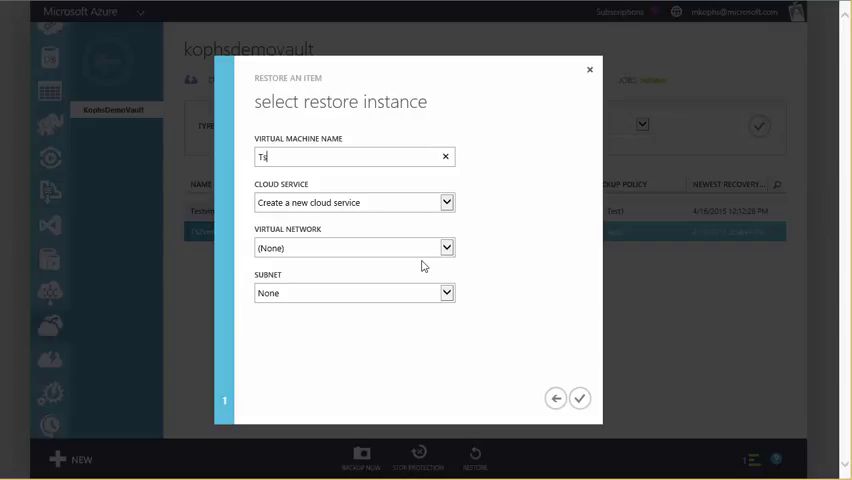
{"action": "type", "text": "TS2vm"}
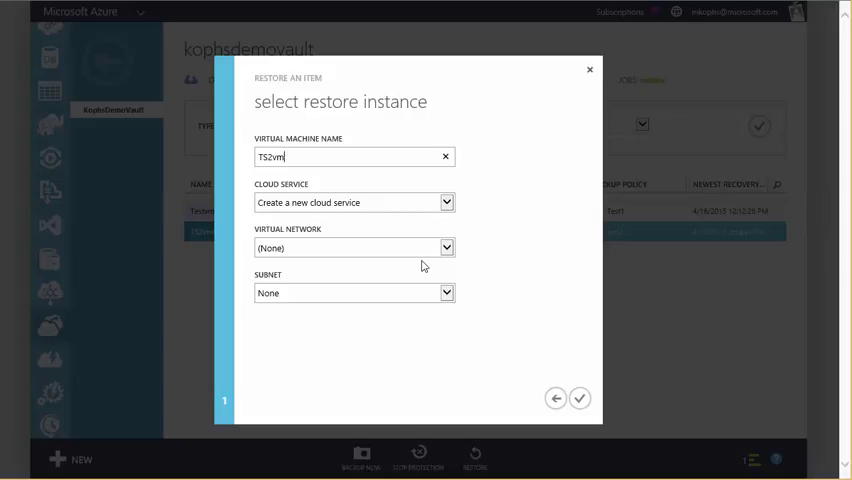
{"action": "type", "text": "restore"}
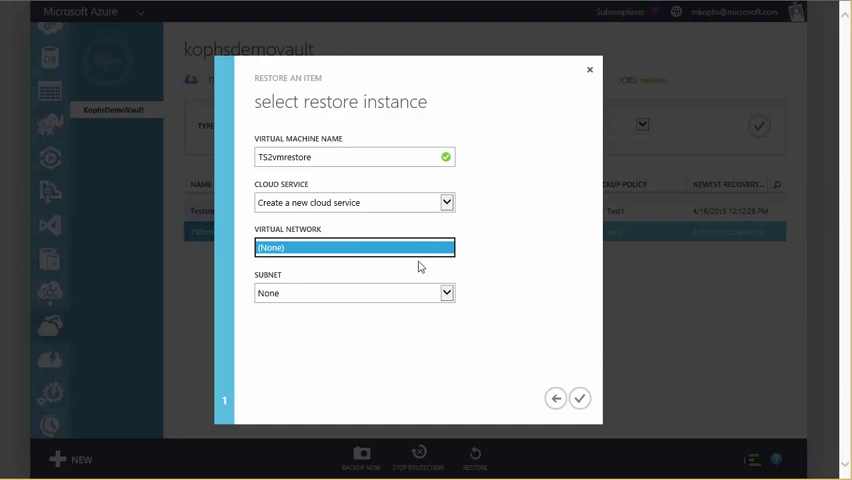
{"action": "mouse_move", "coordinate": [445, 317]}
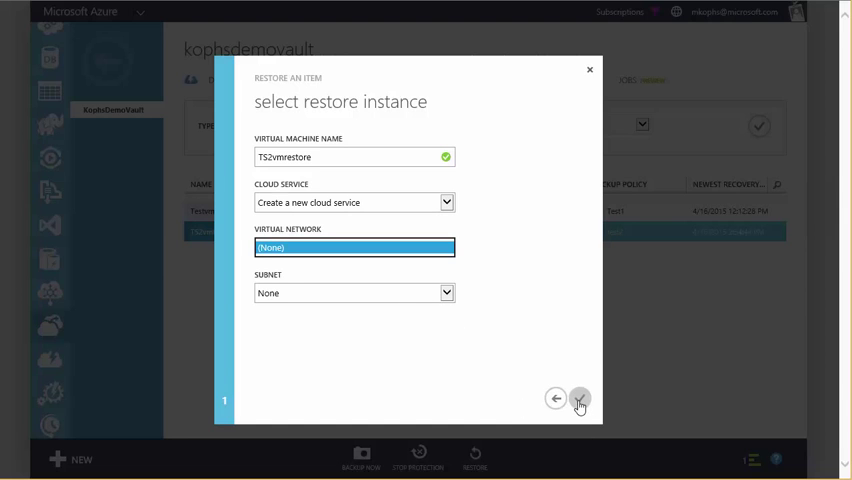
{"action": "left_click", "coordinate": [579, 398]}
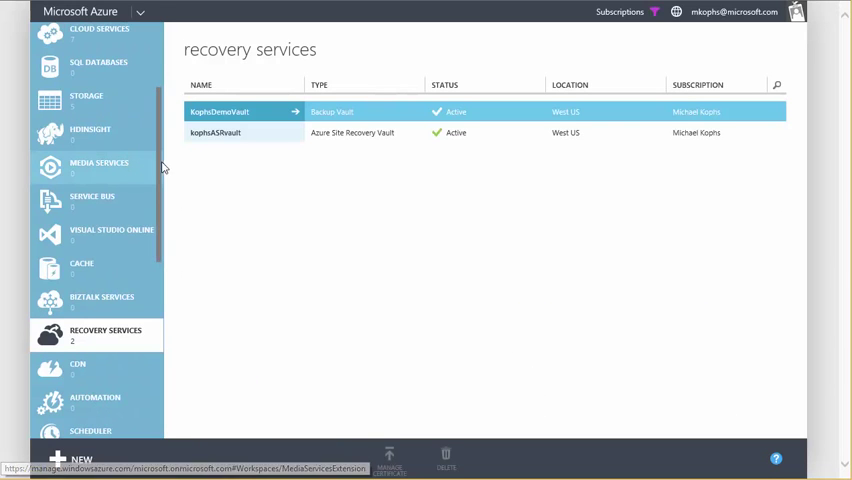
Select the running TS2vmrestore in Virtual Machines and connect via Remote Desktop
{"action": "left_click", "coordinate": [105, 117]}
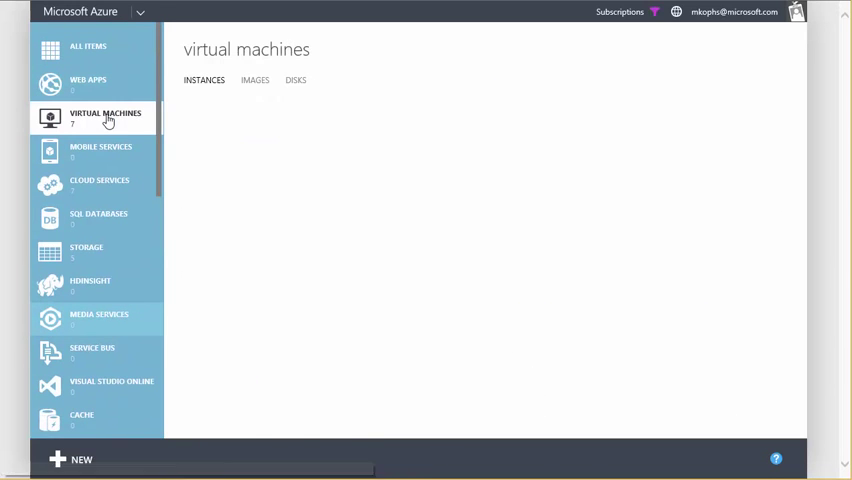
{"action": "left_click", "coordinate": [210, 260]}
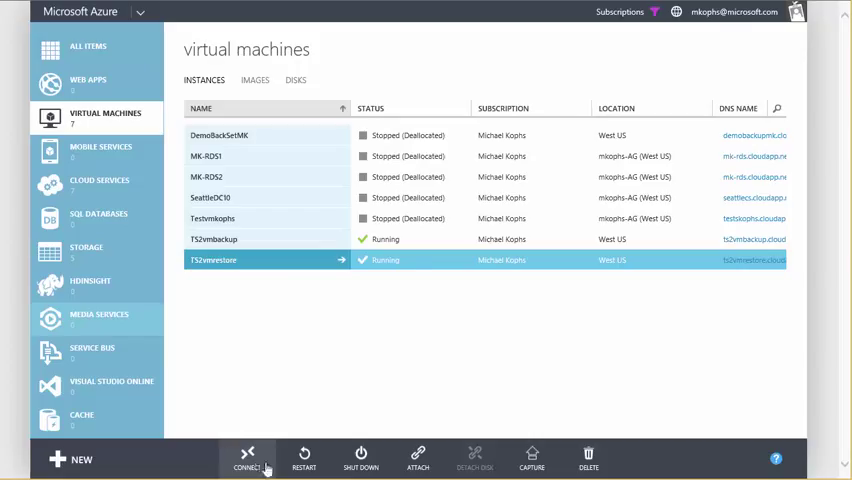
{"action": "left_click", "coordinate": [247, 459]}
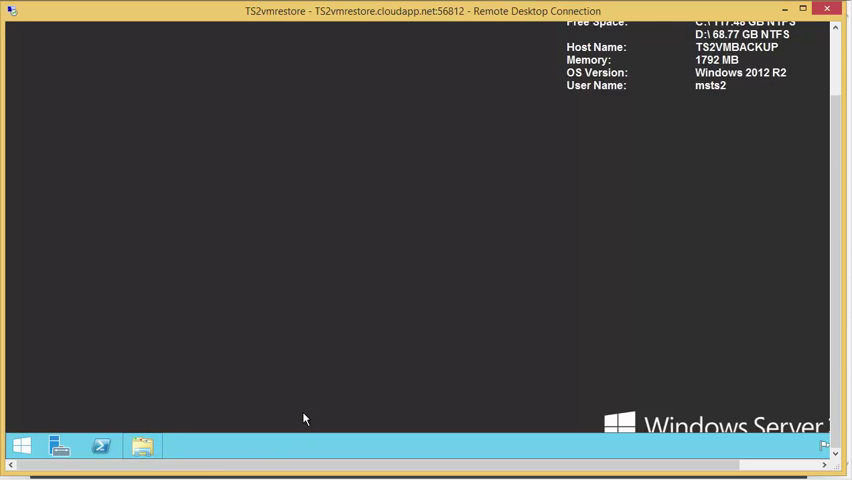
On TS2vmrestore, open Documents\VMbackup in Notepad to see only the pre-backup line
{"action": "left_click", "coordinate": [141, 446]}
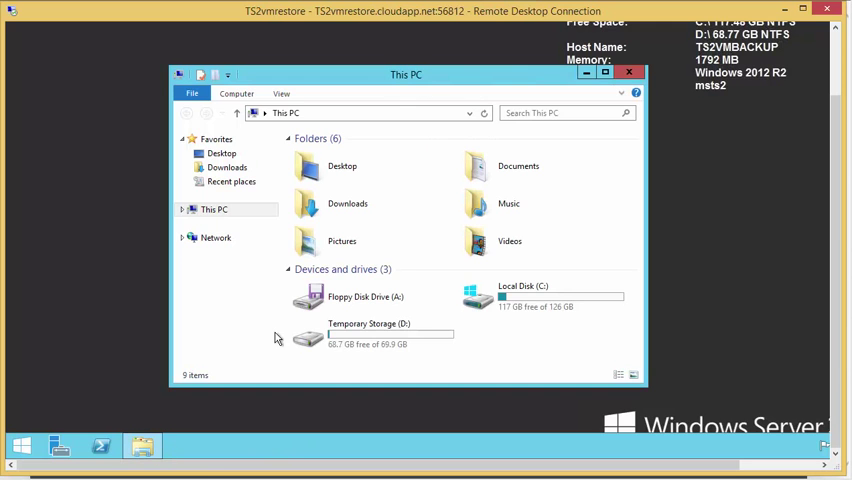
{"action": "double_click", "coordinate": [518, 166]}
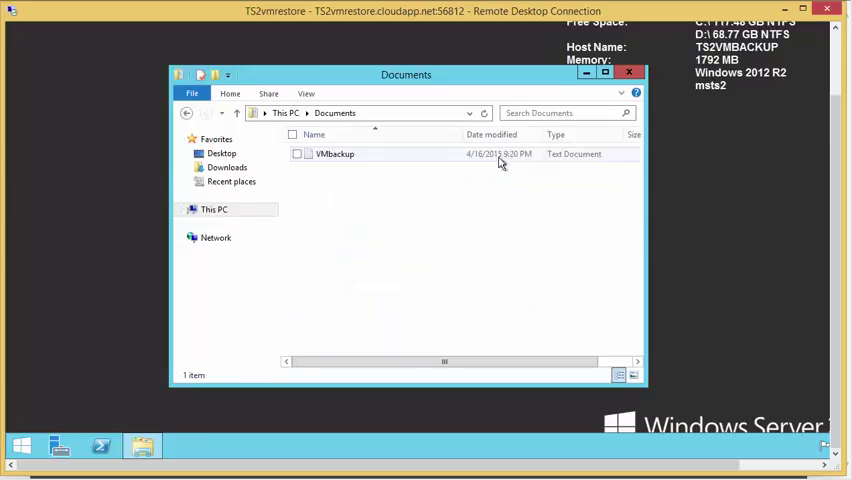
{"action": "double_click", "coordinate": [335, 153]}
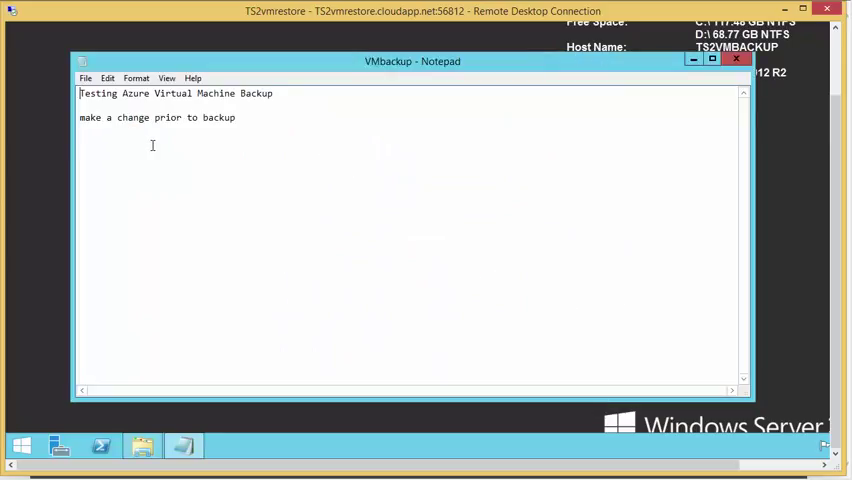